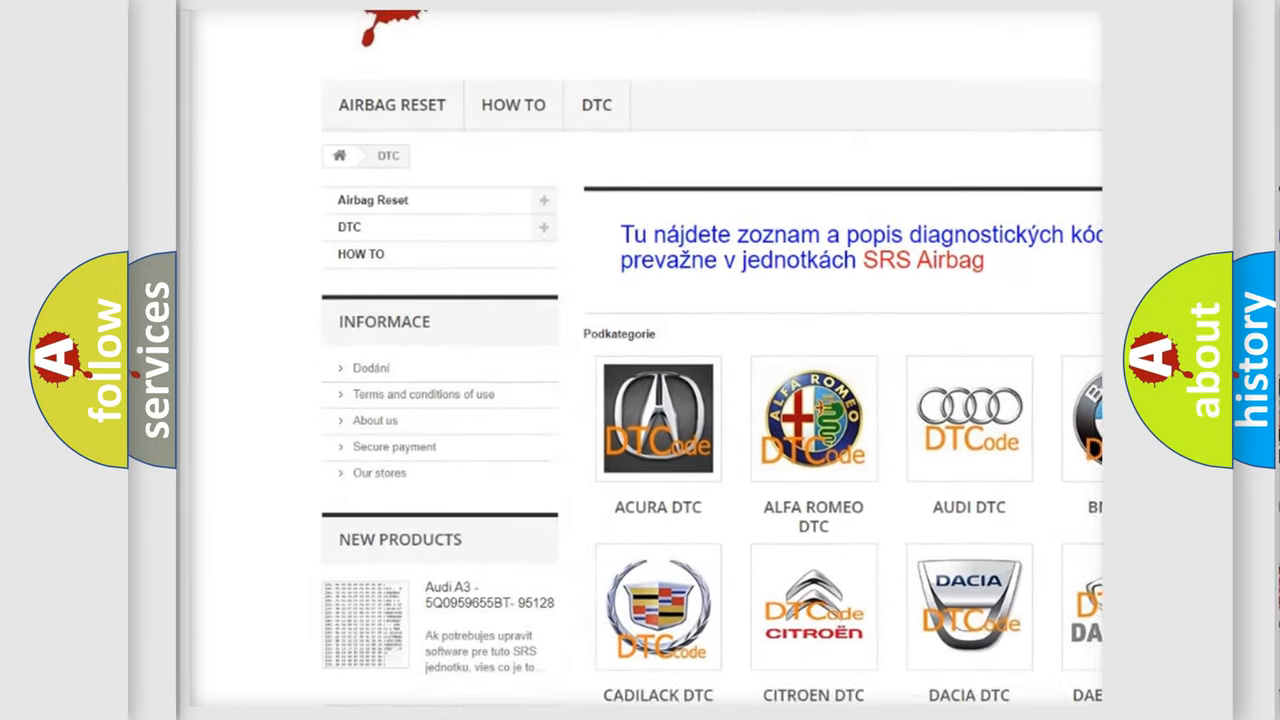
scroll(down, 3)
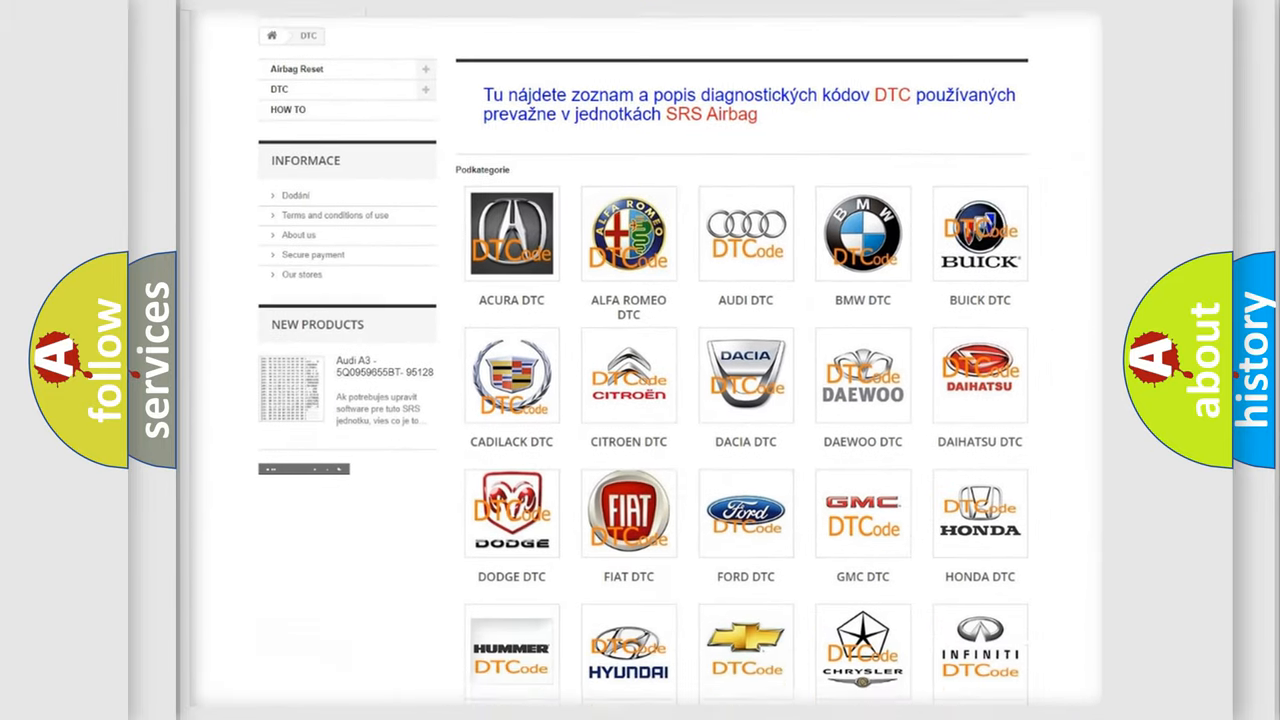
scroll(down, 3)
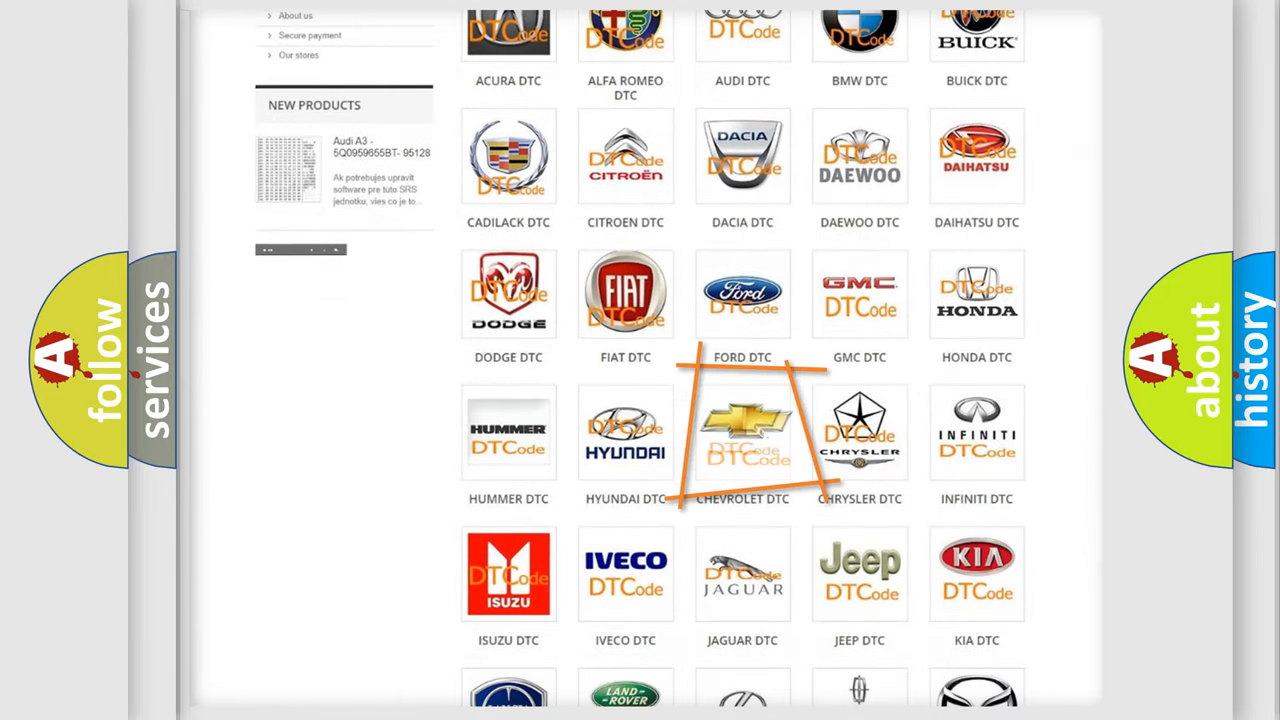